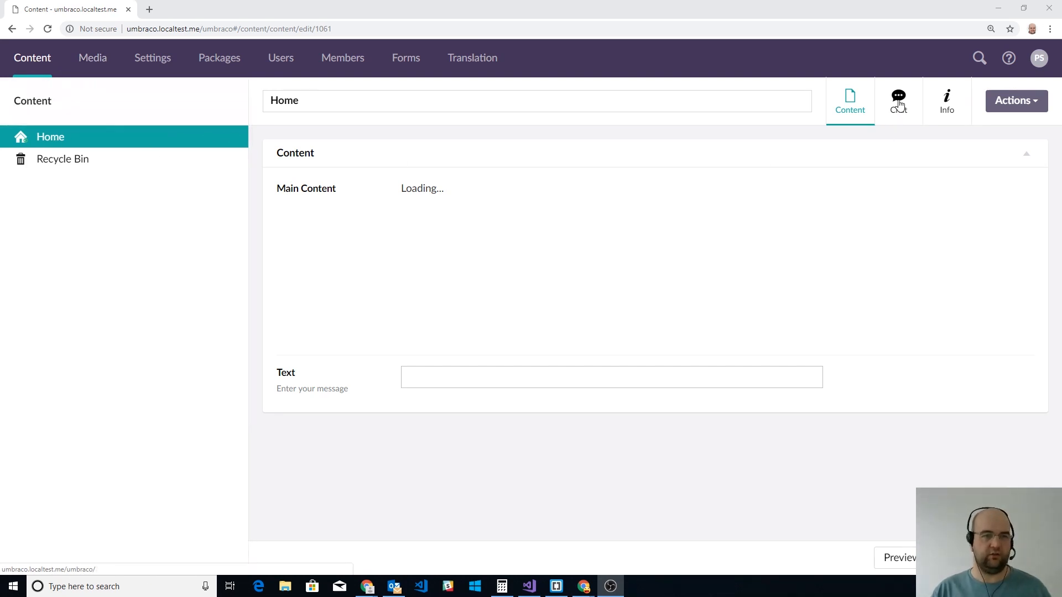
# Switch the Home content node to its Chat content app to see the colleague's carousel message
pyautogui.click(898, 100)
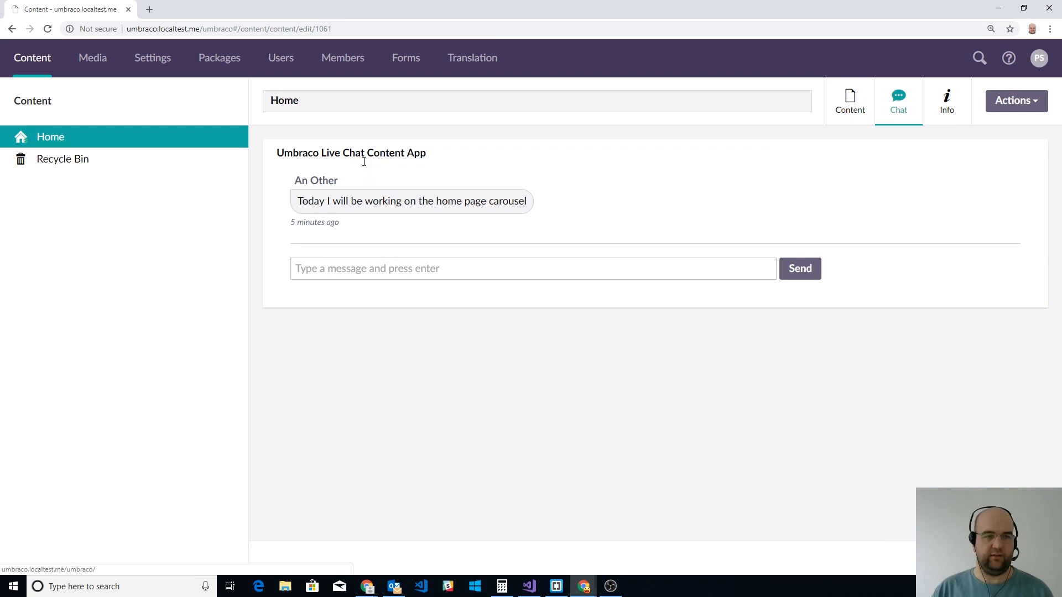
pyautogui.moveTo(501, 199)
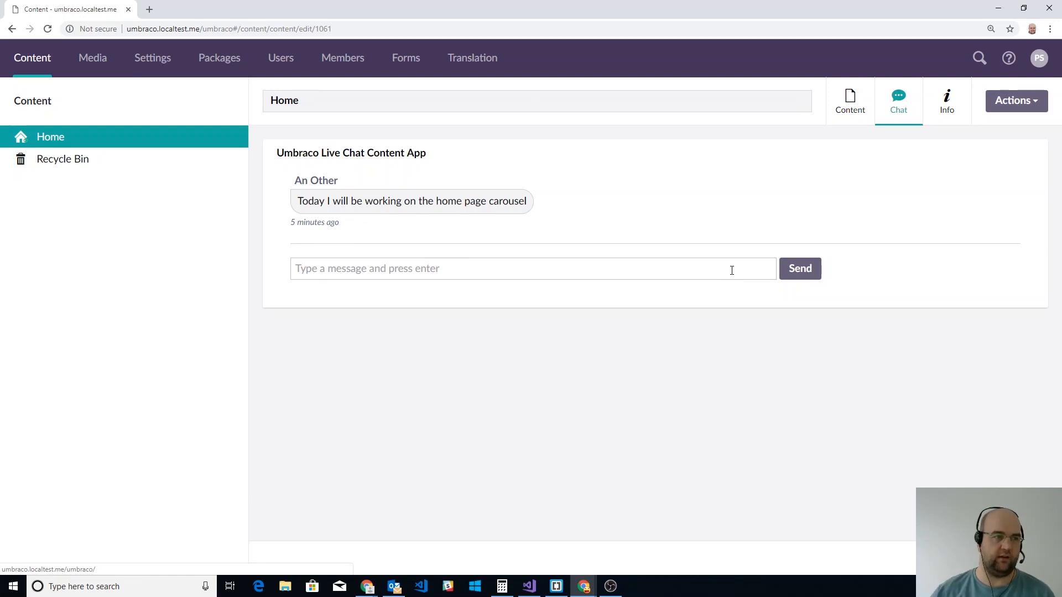
pyautogui.moveTo(722, 277)
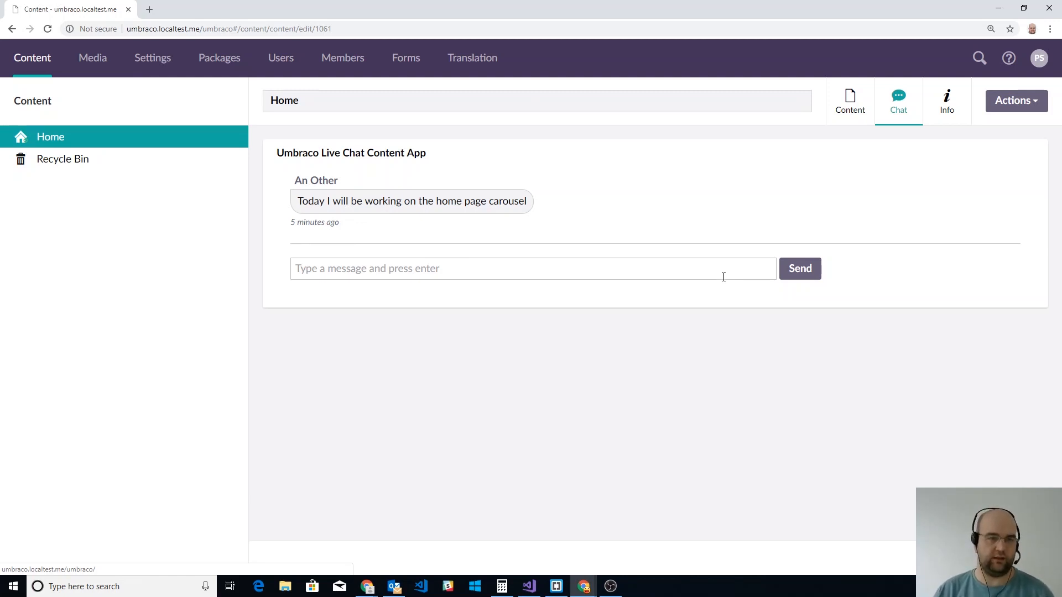
pyautogui.moveTo(720, 278)
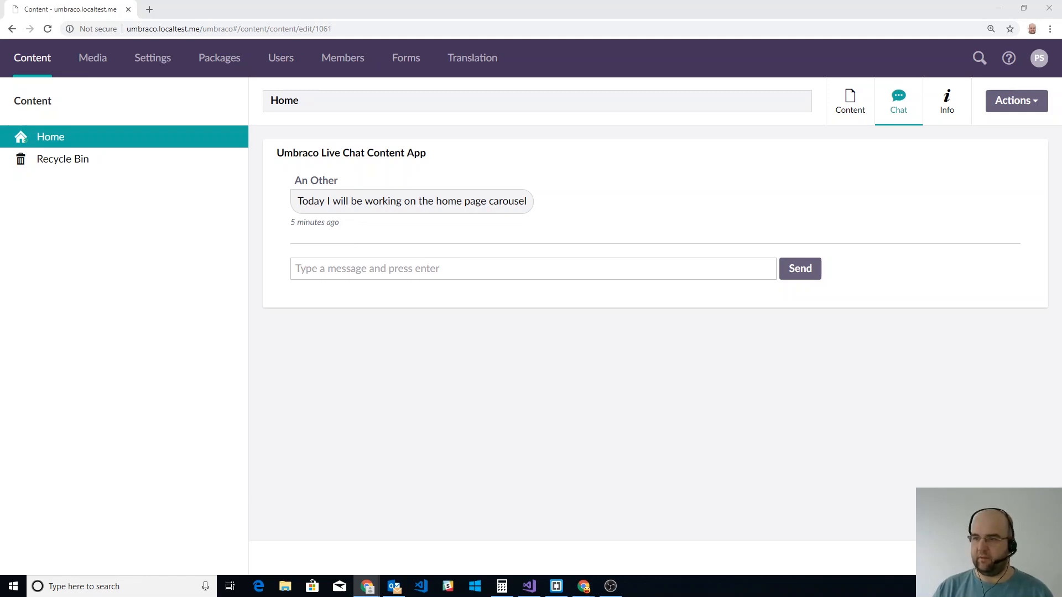
pyautogui.moveTo(427, 223)
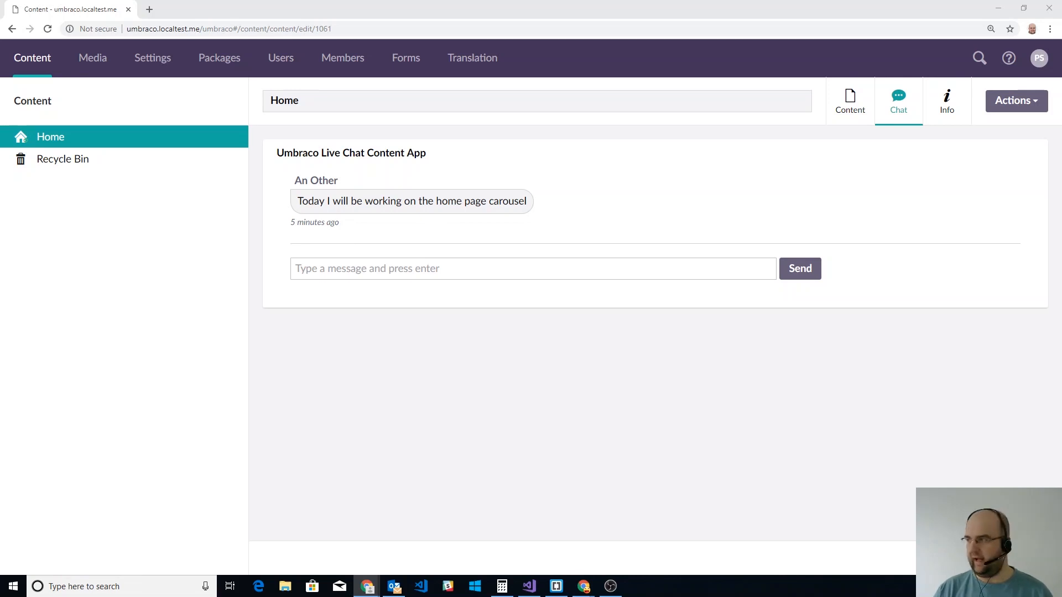
# Draft the reply "That's great, let me know if you need anything" in the chat message box
pyautogui.click(532, 268)
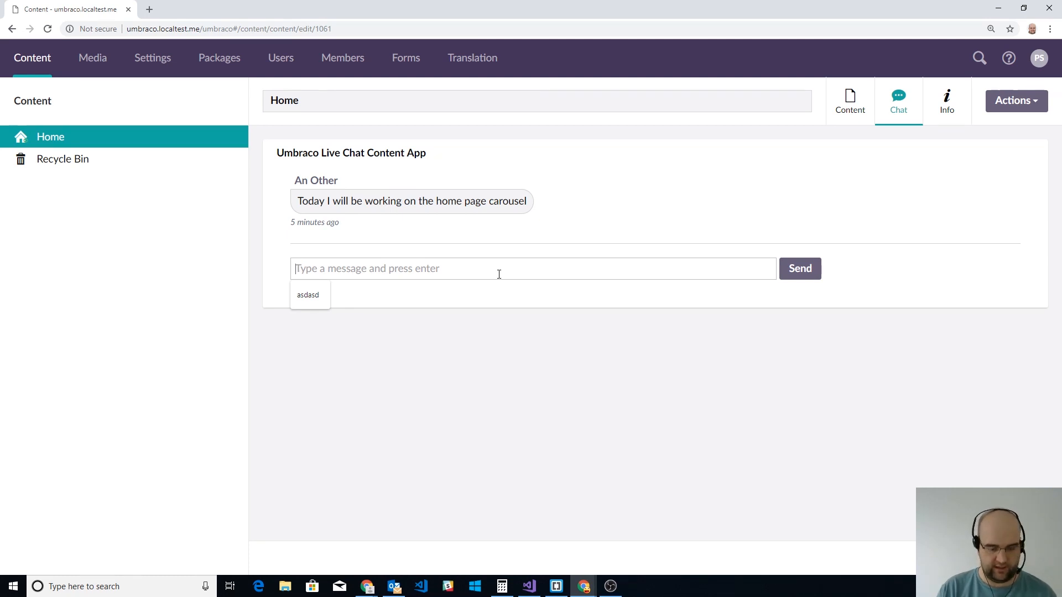
pyautogui.write("That's gre")
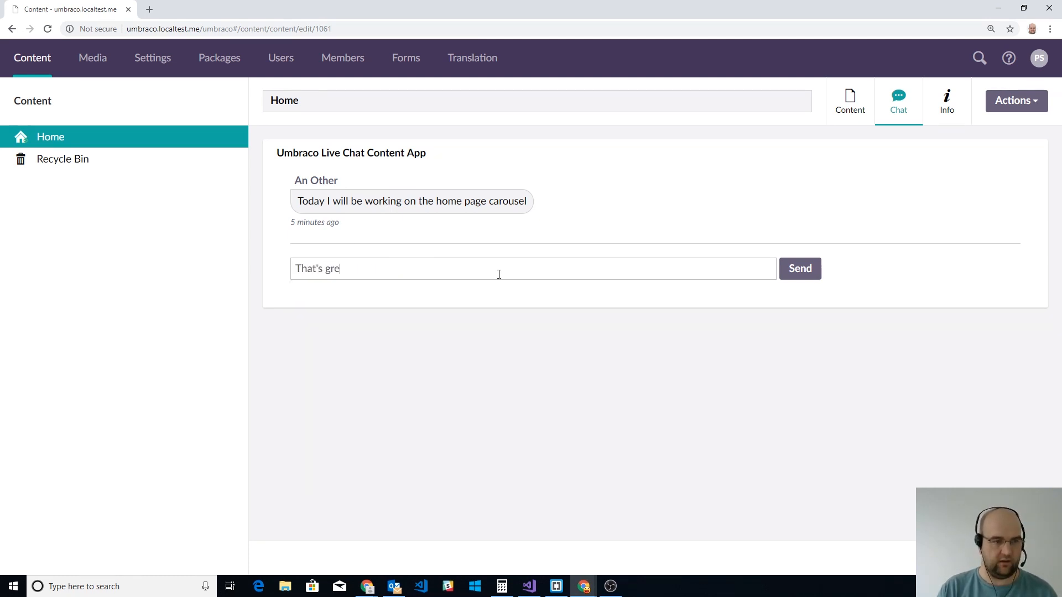
pyautogui.write('at, let m e')
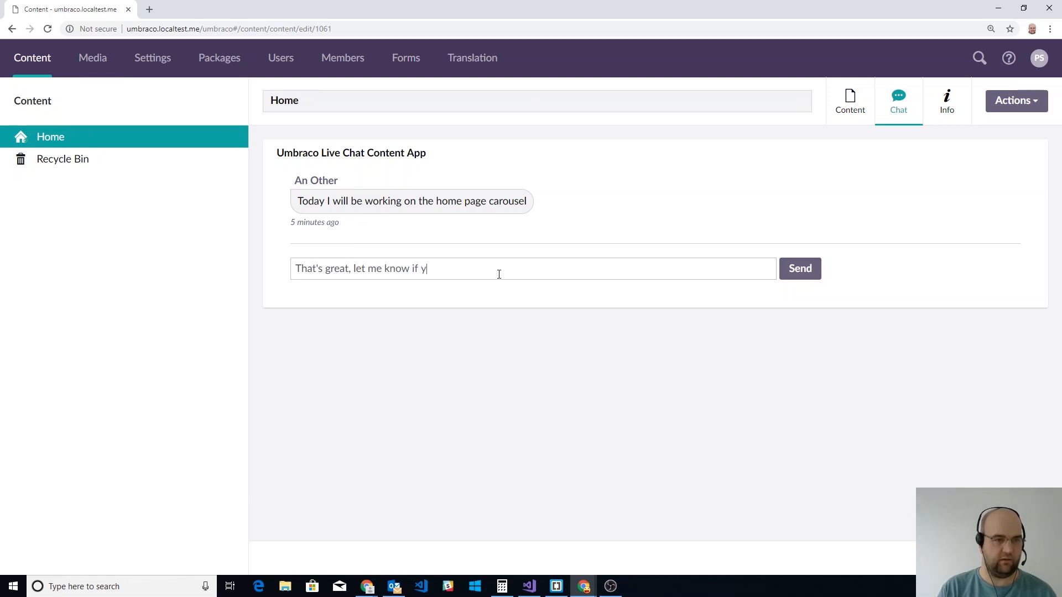
pyautogui.write('ou need an')
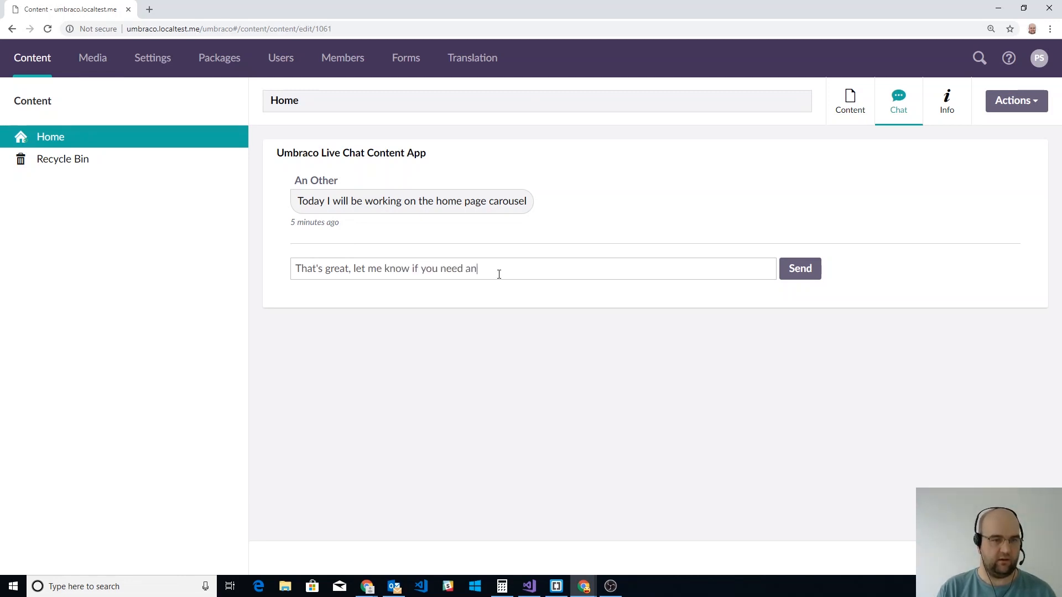
pyautogui.write('ything')
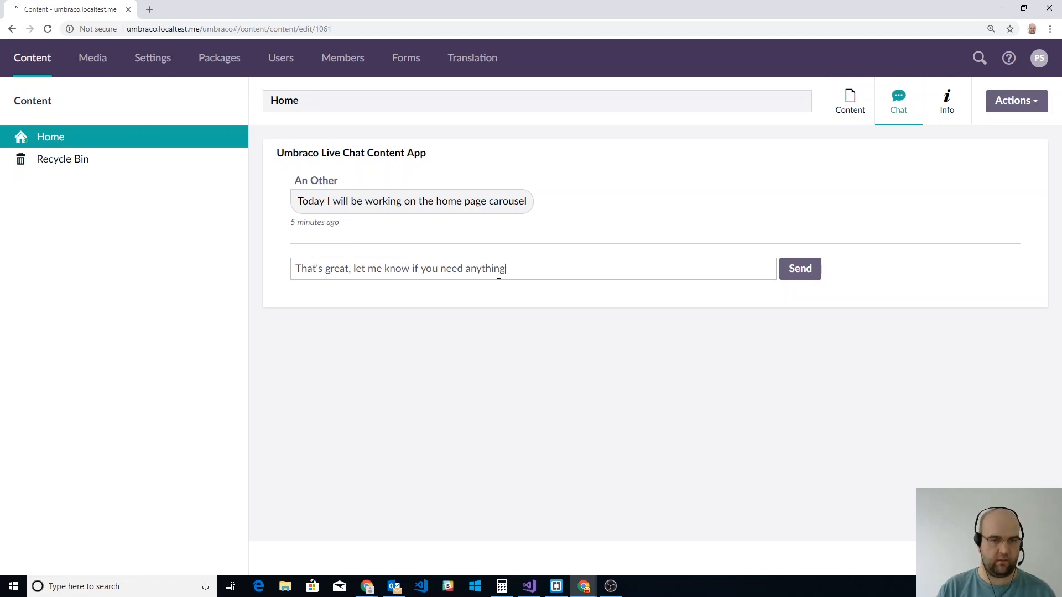
# Send the encouraging reply so it appears in the chat and await the colleague's answer
pyautogui.click(800, 268)
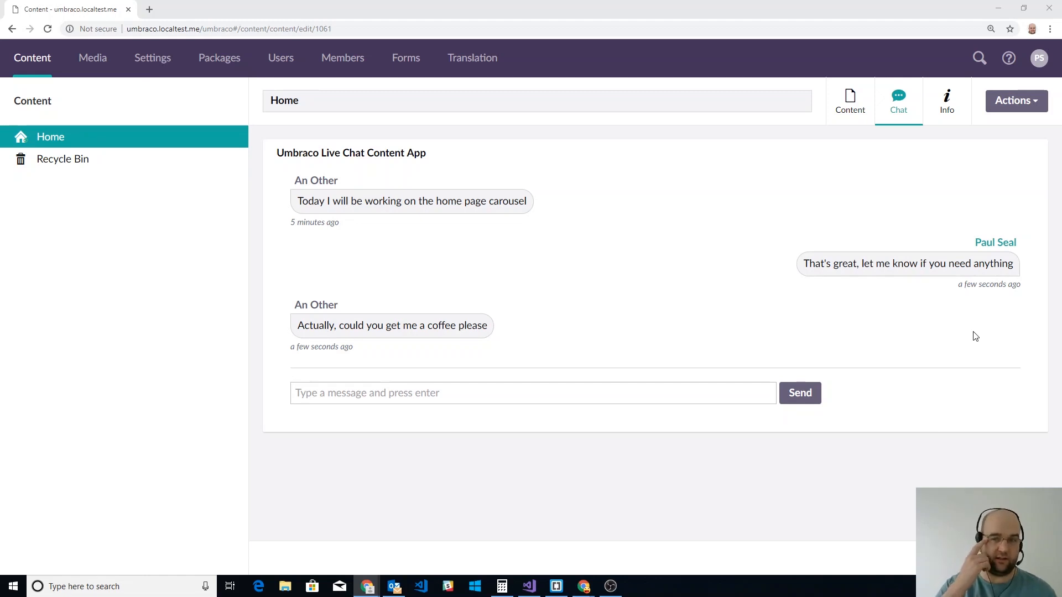
pyautogui.moveTo(1009, 330)
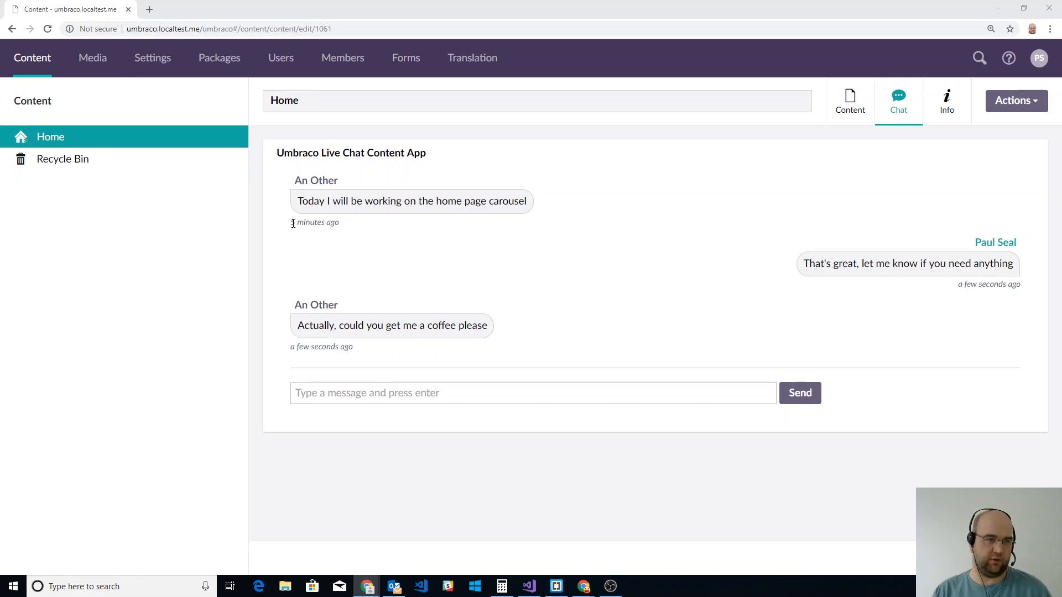
pyautogui.moveTo(635, 299)
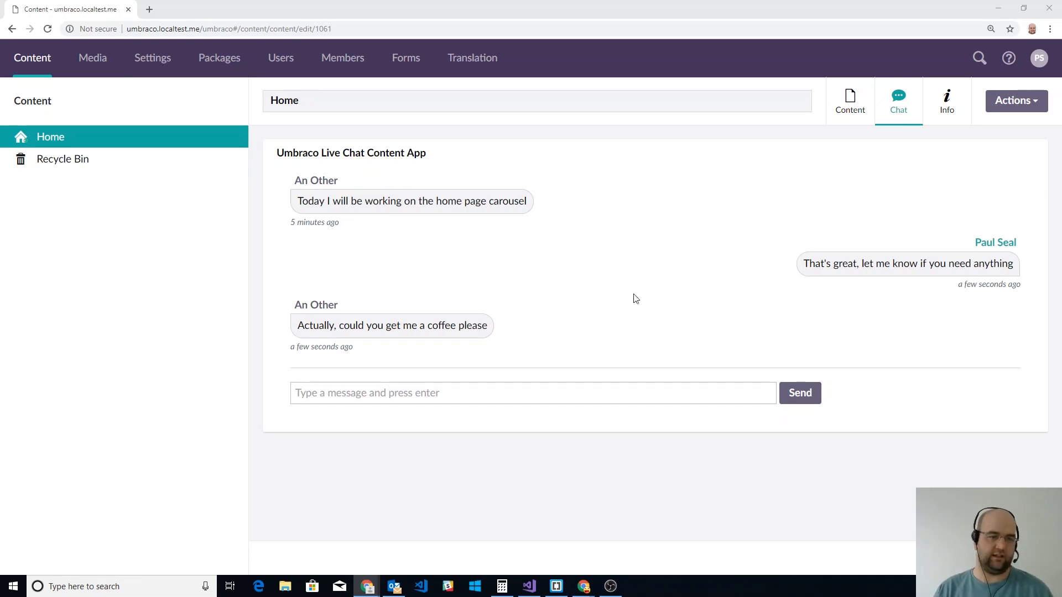
pyautogui.moveTo(980, 305)
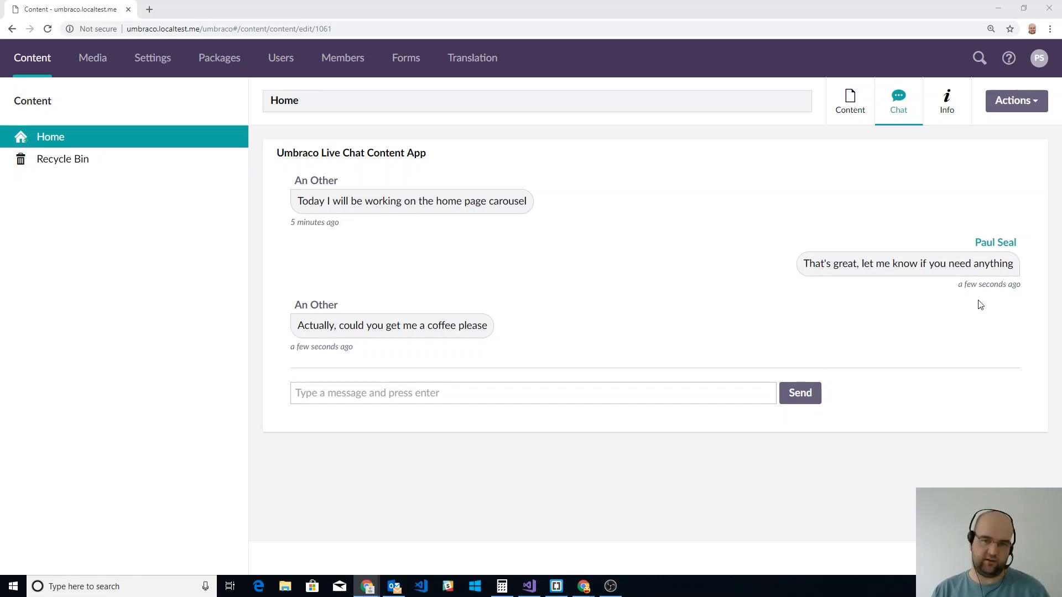
# Draft the question "What happened to the latest news article?" in the chat message box
pyautogui.click(532, 393)
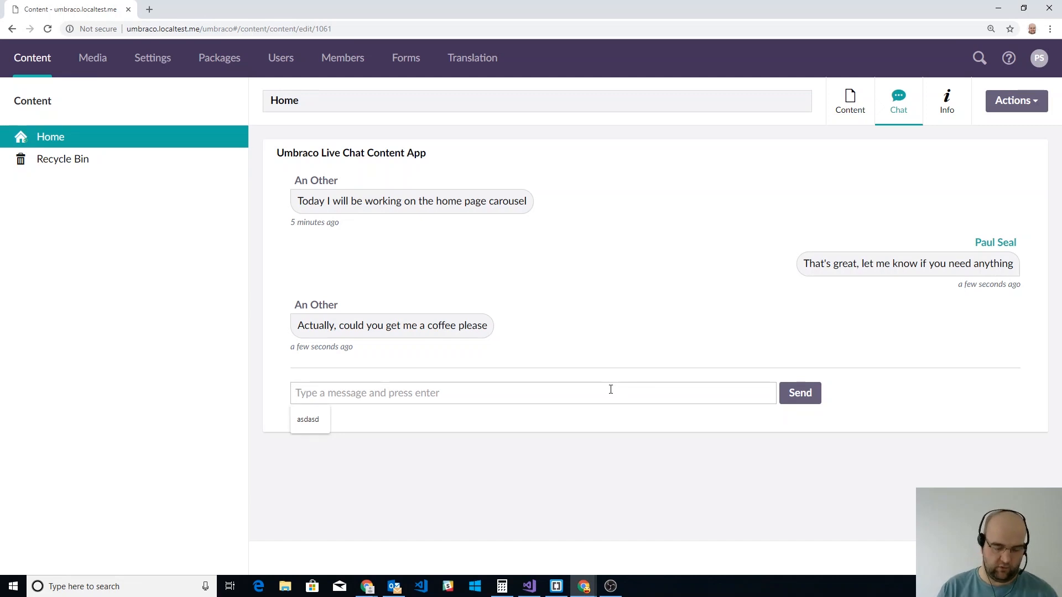
pyautogui.write('What happened to to')
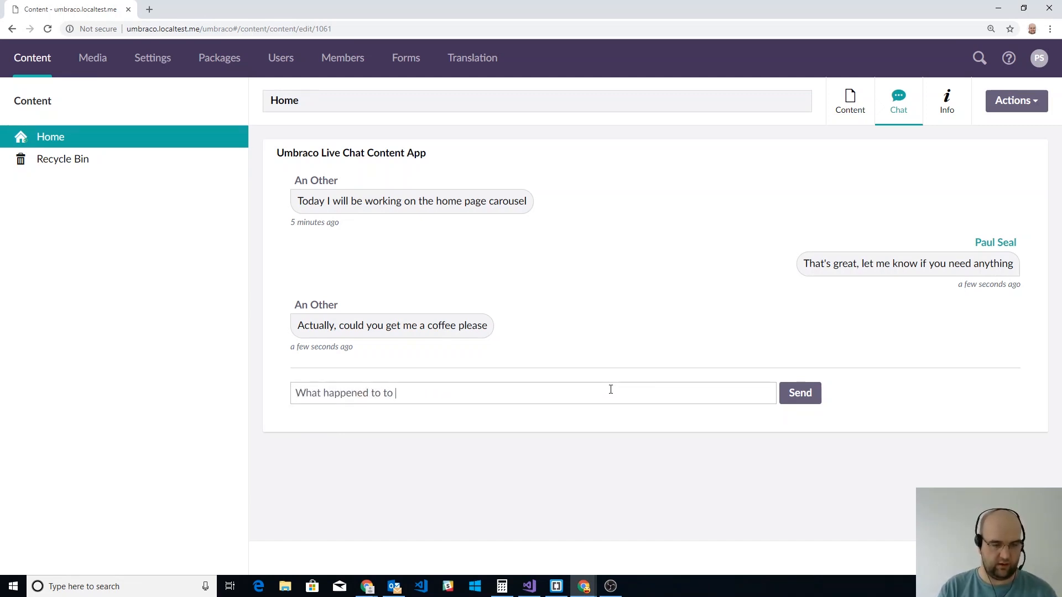
pyautogui.write('the')
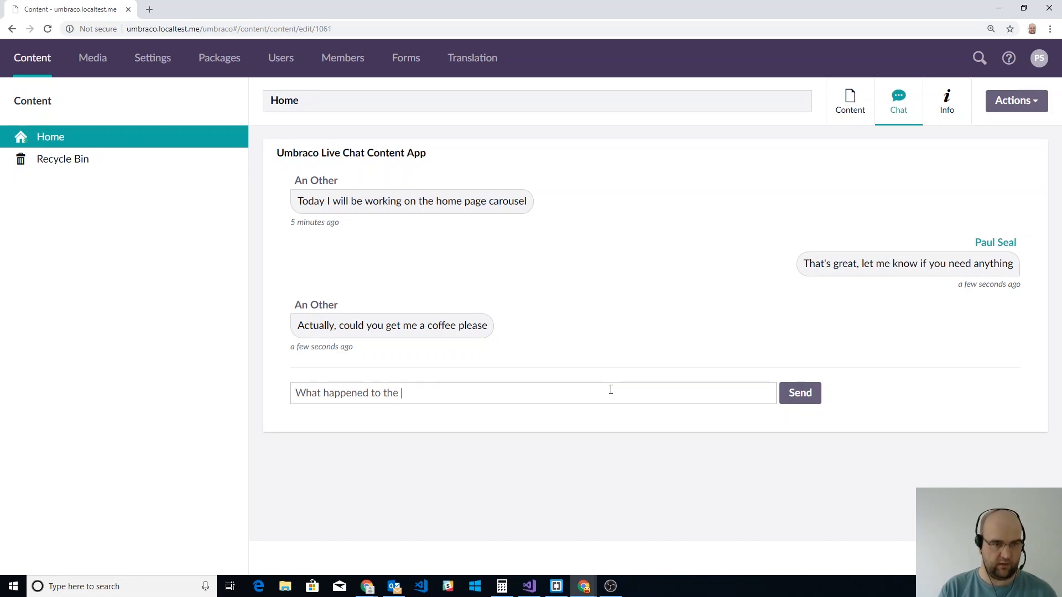
pyautogui.write('latest news')
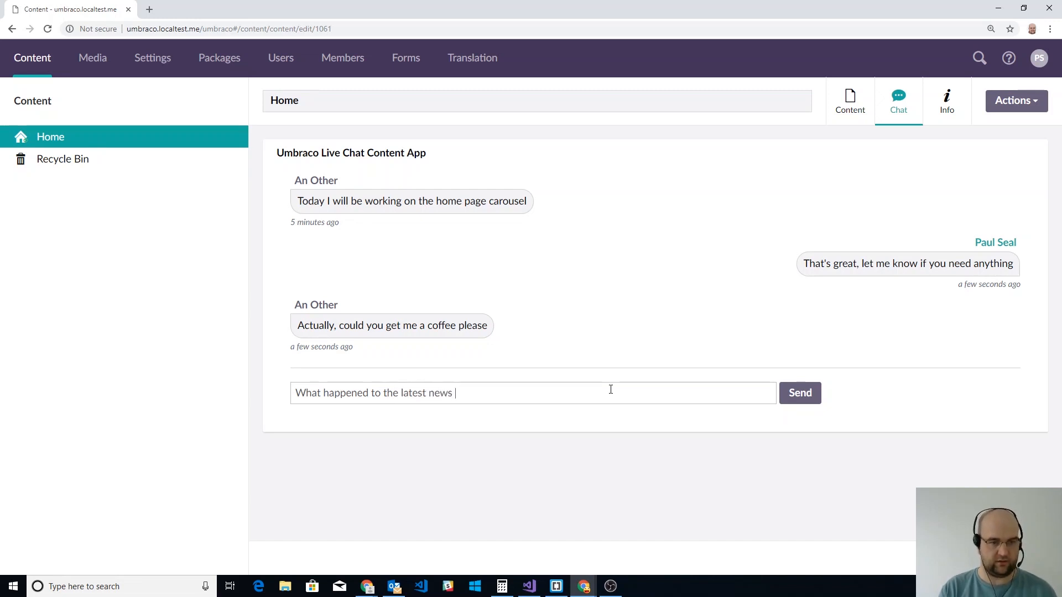
pyautogui.write('article?')
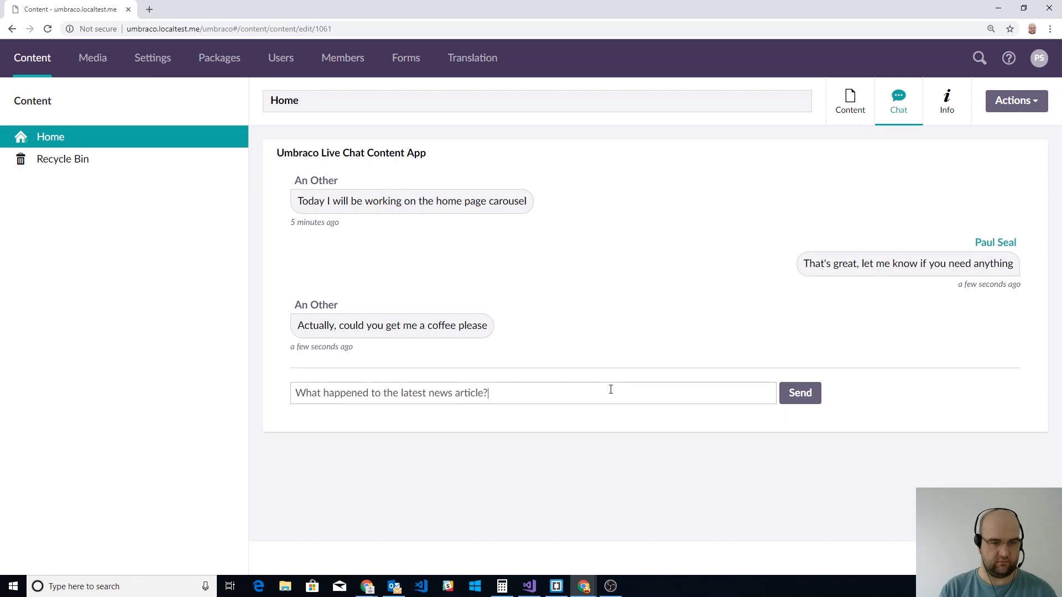
# Send the news-article question and await the colleague's "I don't know ask Bob" reply
pyautogui.click(800, 392)
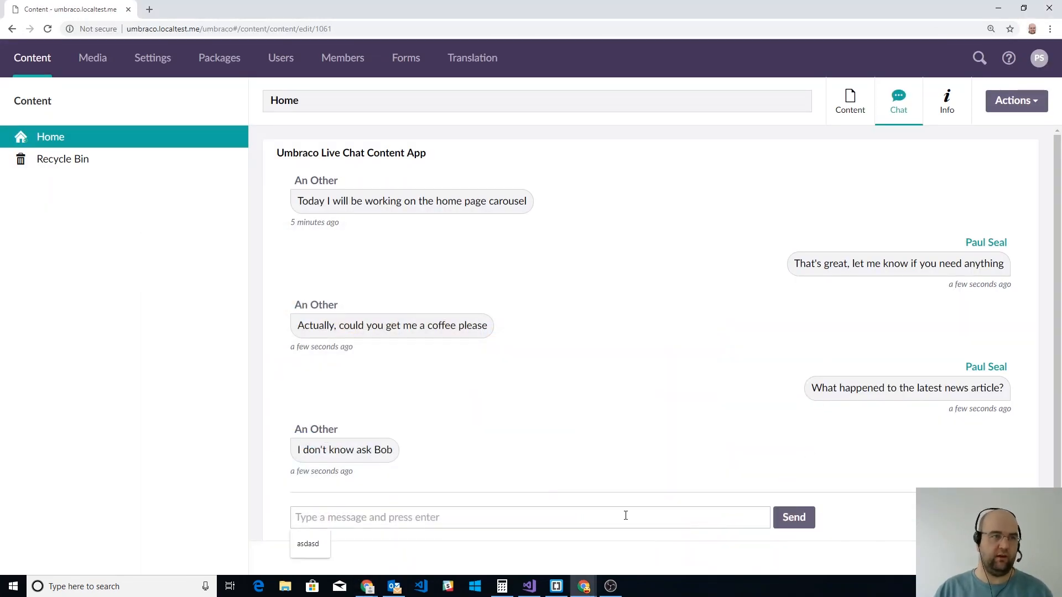
# Post two random-letter test messages, "sada" and "asdasdasd", to the chat
pyautogui.write('sada')
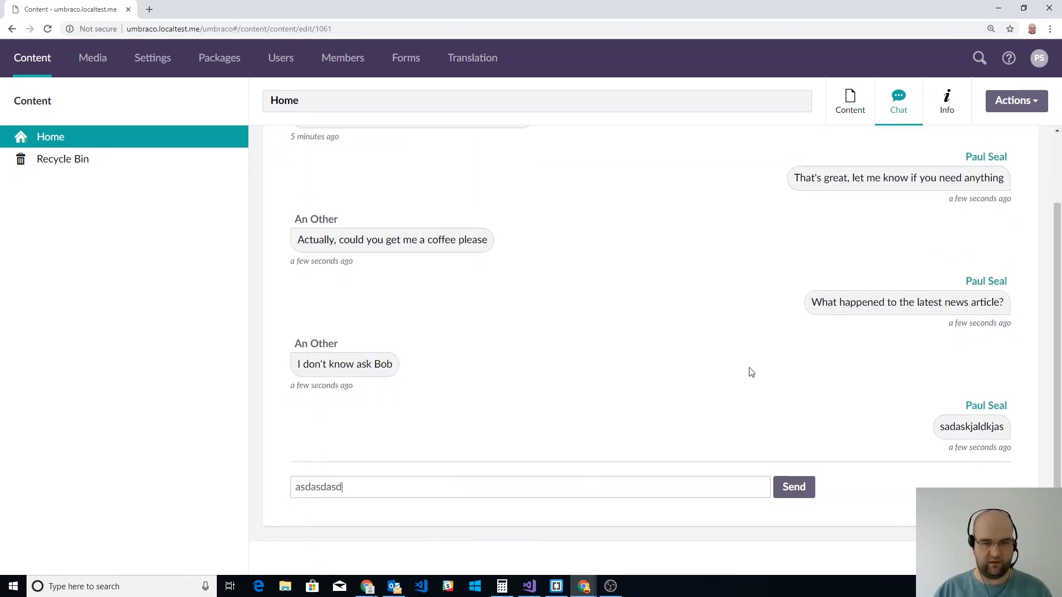
pyautogui.click(793, 487)
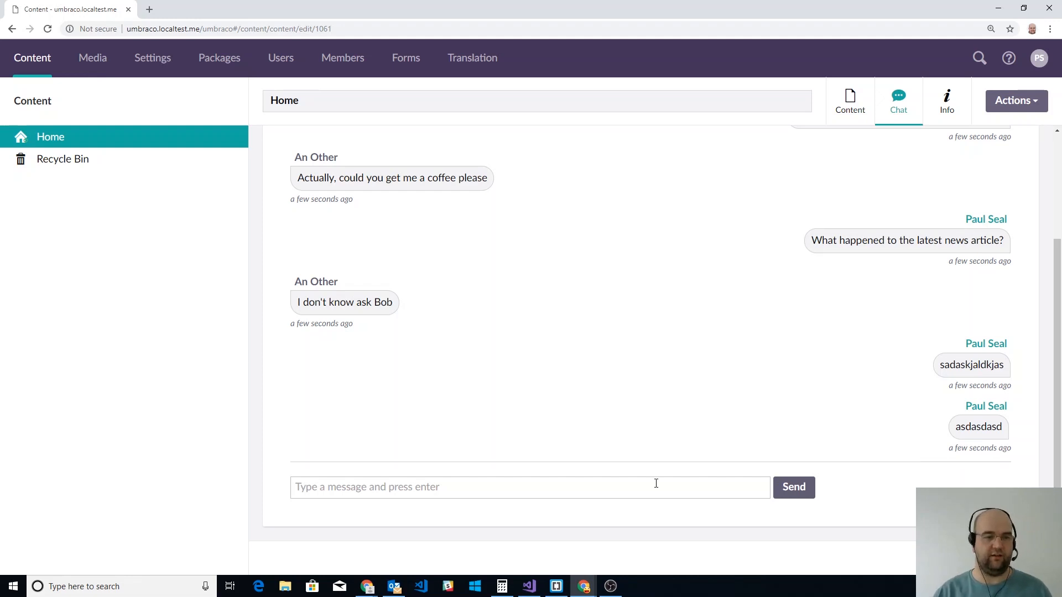
pyautogui.write('asdasdasd')
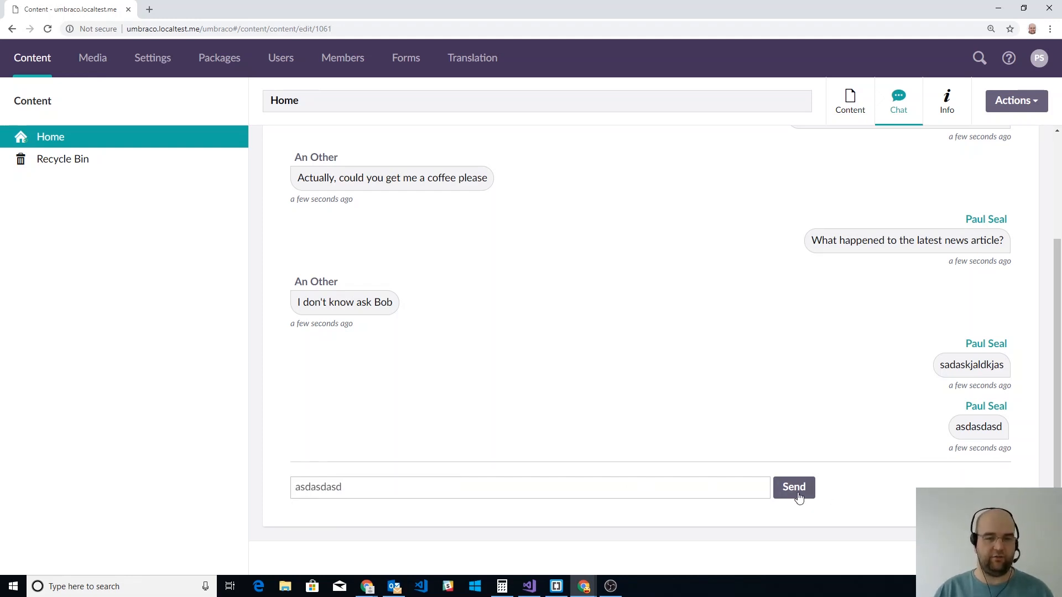
pyautogui.click(794, 487)
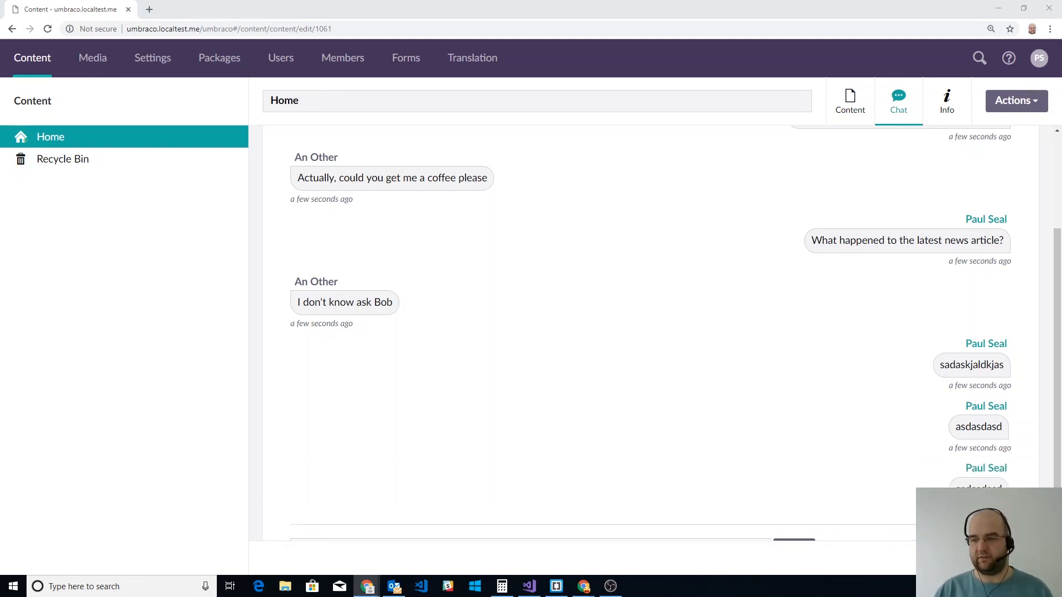